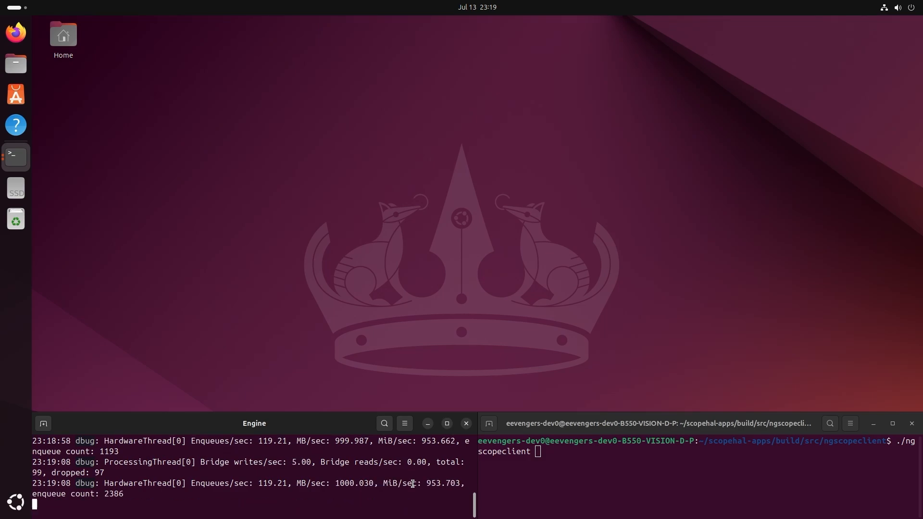
mouse_move(340, 486)
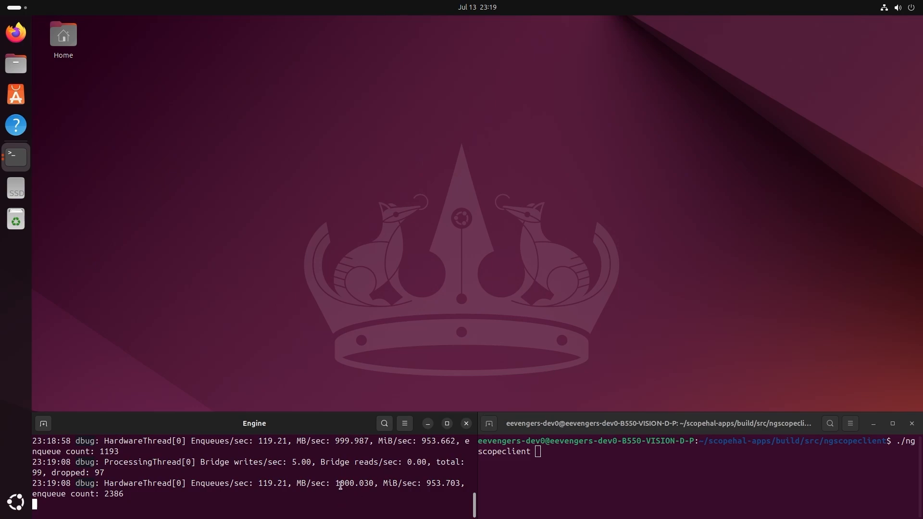
Step: Run the ./ngscopeclient command already entered in the right terminal
double_click(355, 483)
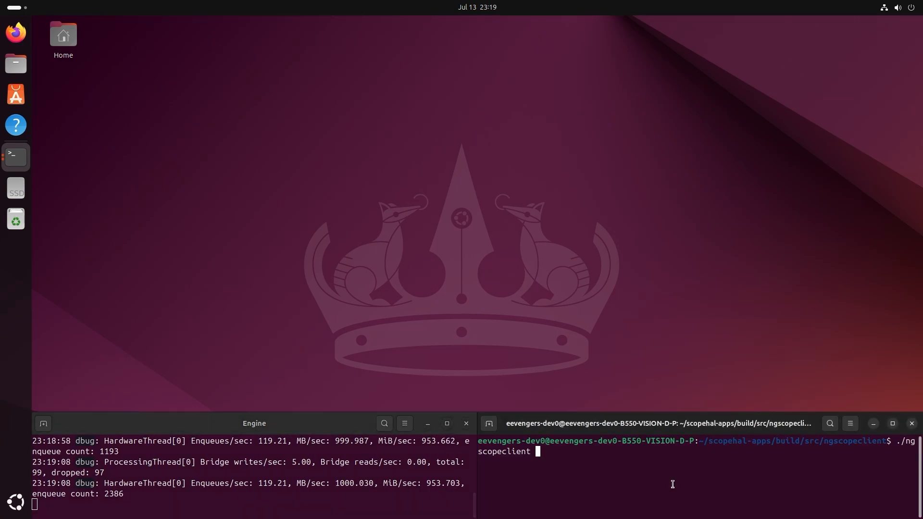
key("Return")
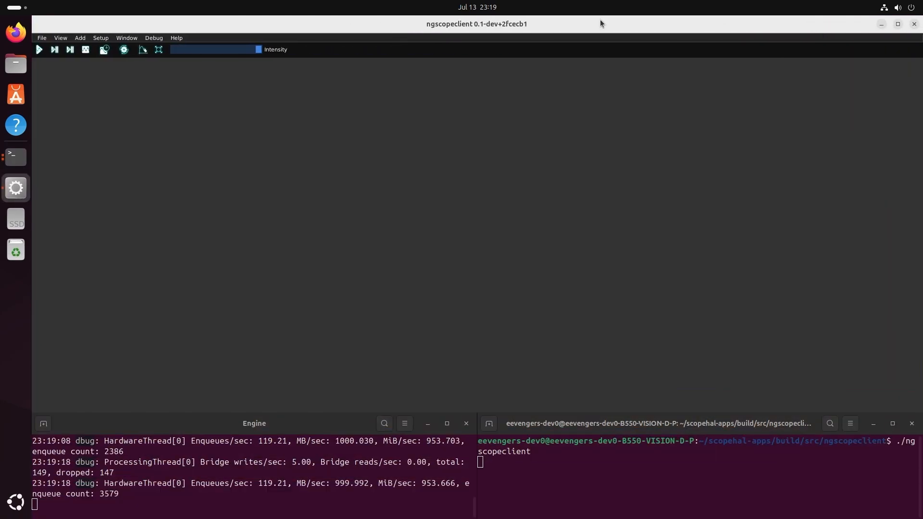
Step: Add the ThunderScope oscilloscope as a connected instrument
left_click(80, 37)
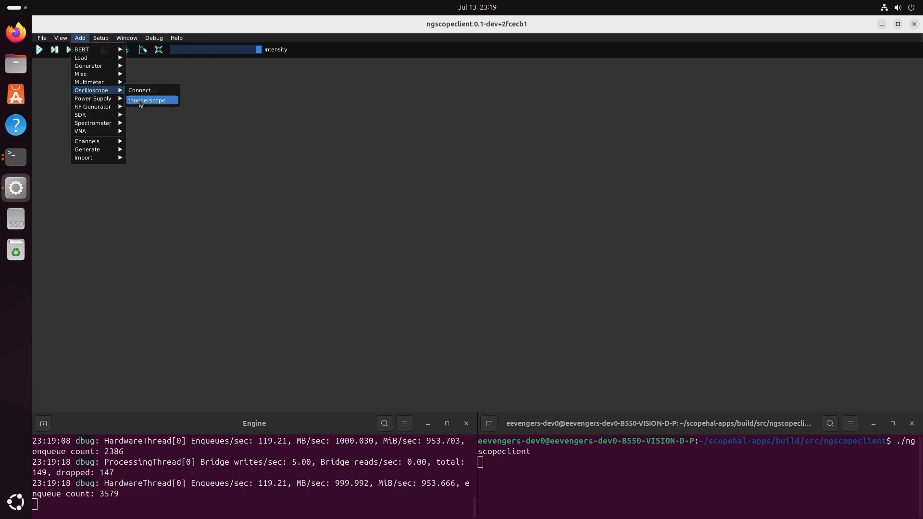
left_click(147, 100)
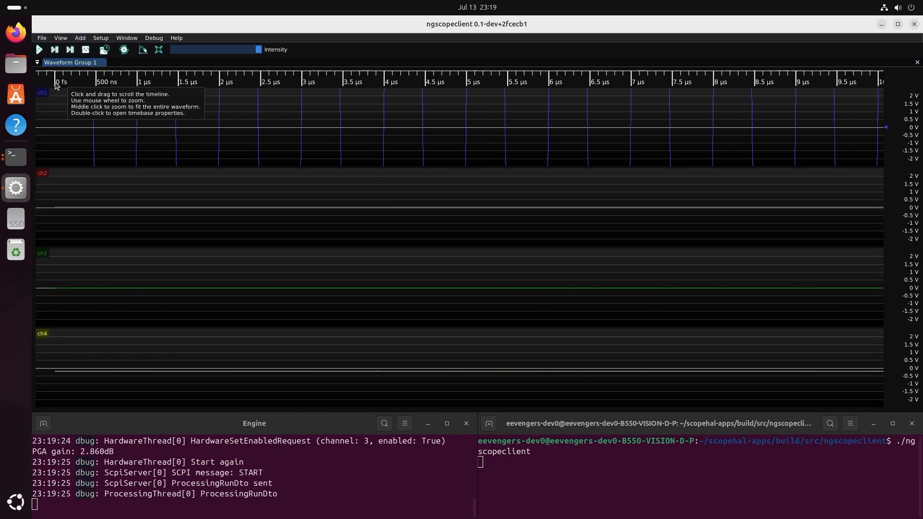
mouse_move(523, 129)
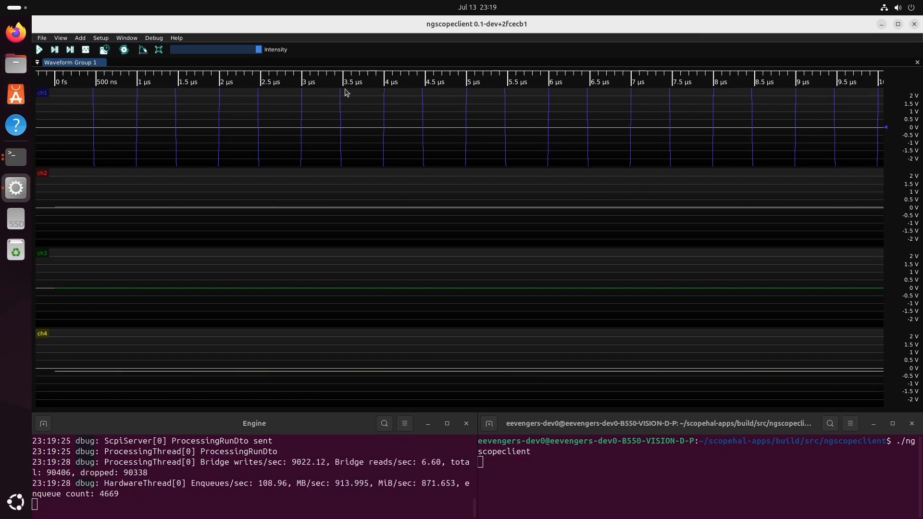
mouse_move(42, 93)
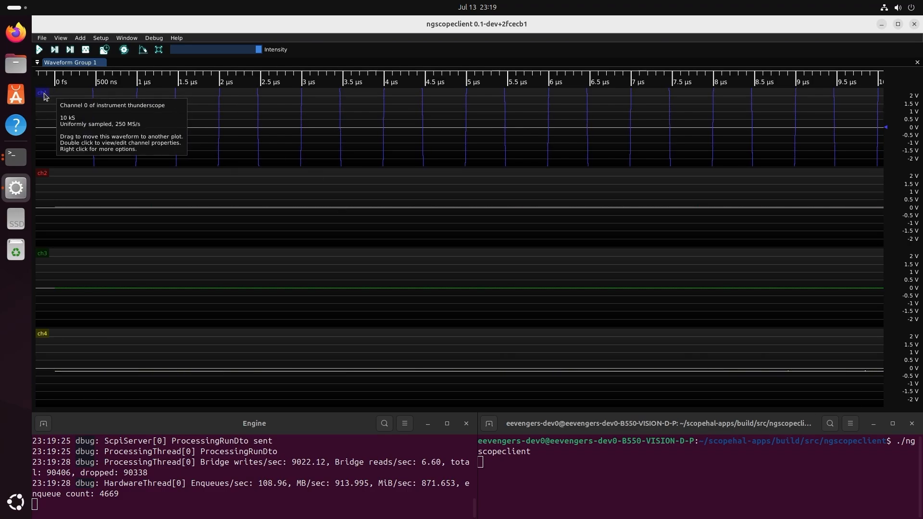
Step: Set channel ch1's vertical range to 25 V and apply it
double_click(42, 92)
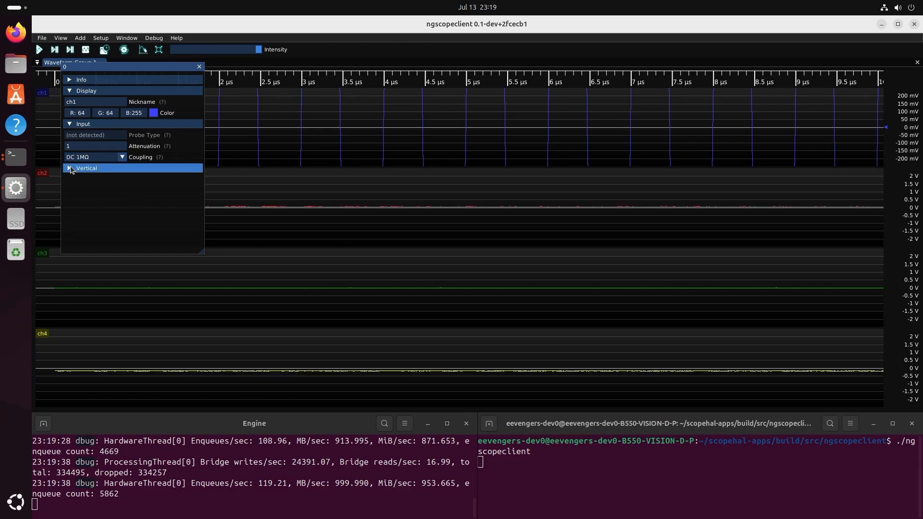
left_click(86, 168)
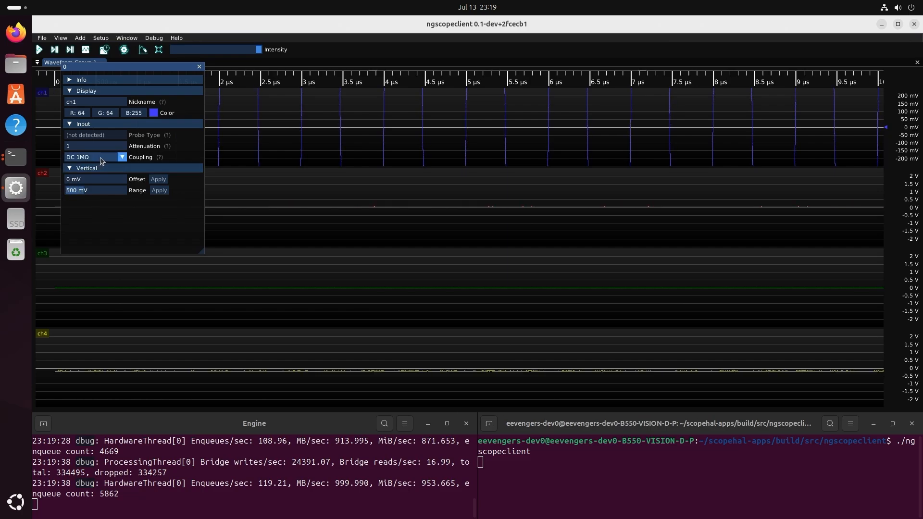
left_click(159, 190)
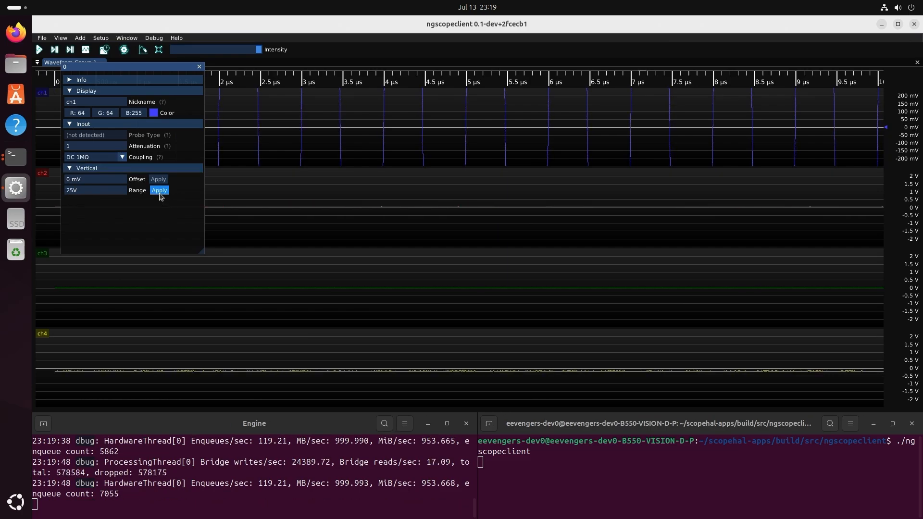
left_click(159, 189)
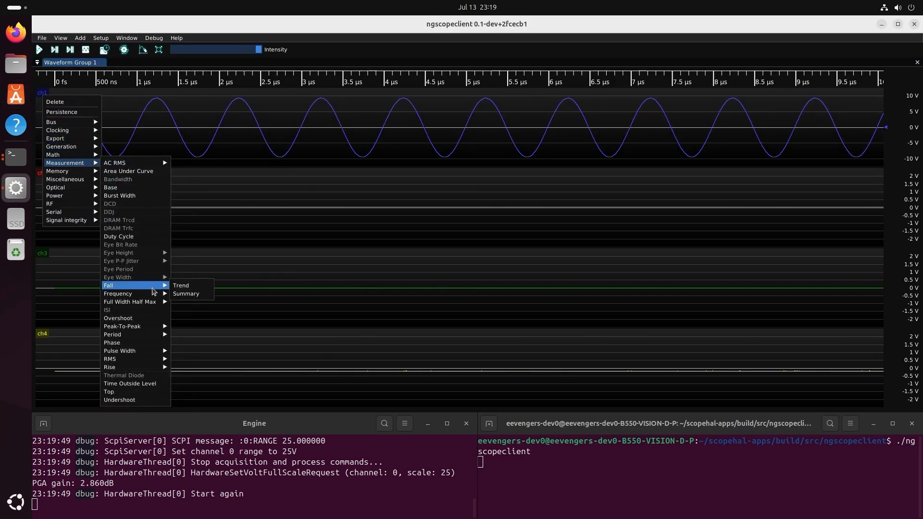
Step: Add a Peak-To-Peak measurement on ch1, reading about 18.86 V
left_click(122, 326)
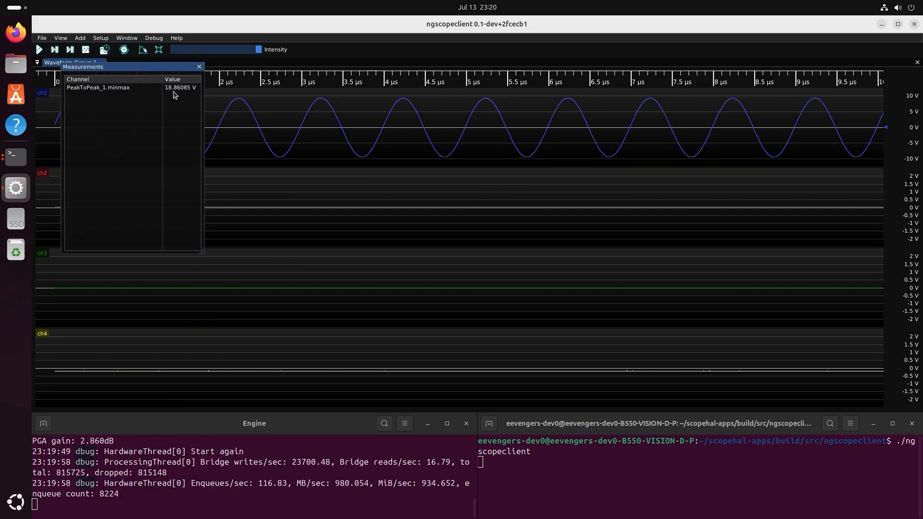
mouse_move(200, 96)
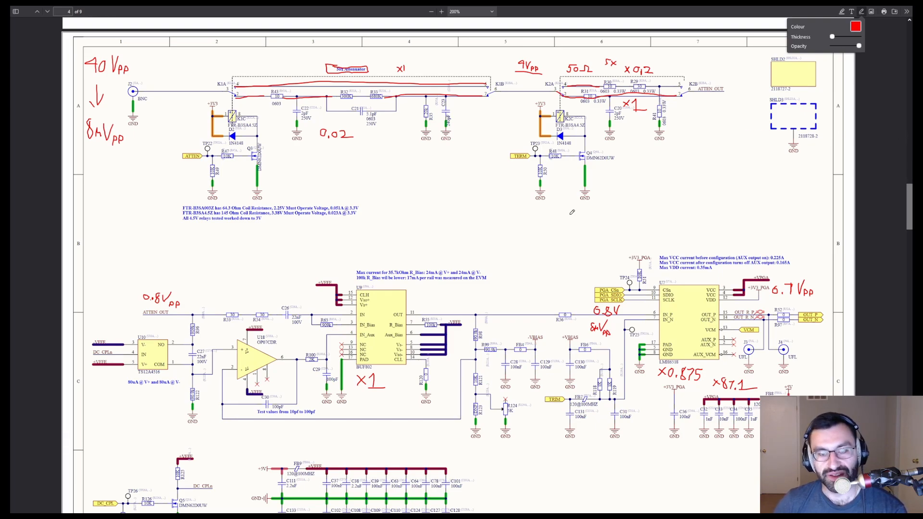
mouse_move(513, 178)
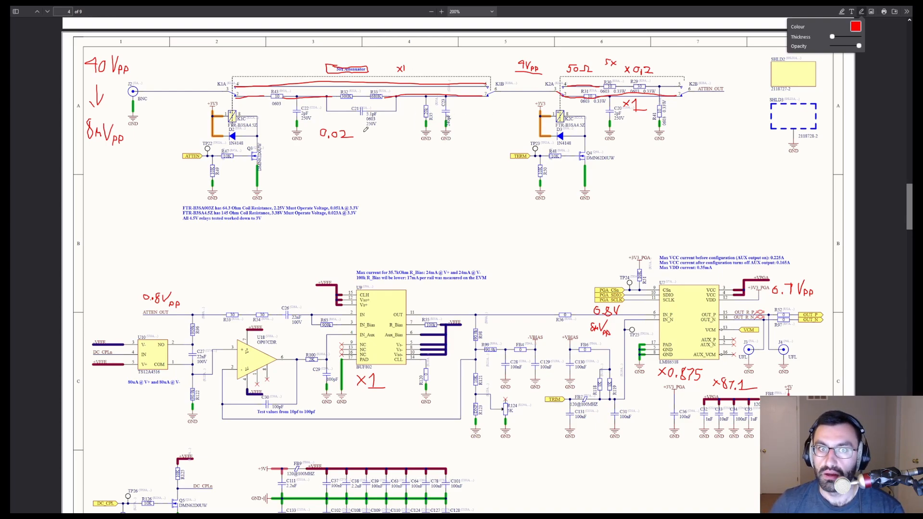
Step: Handwrite ±2% after the 0.02 gain and ±1.6% after ×0.12 in red
left_click(358, 131)
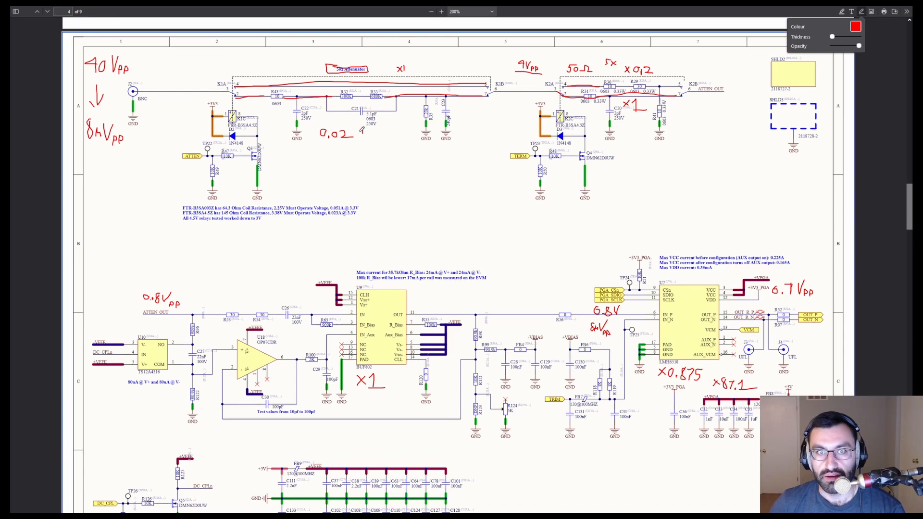
left_click(360, 131)
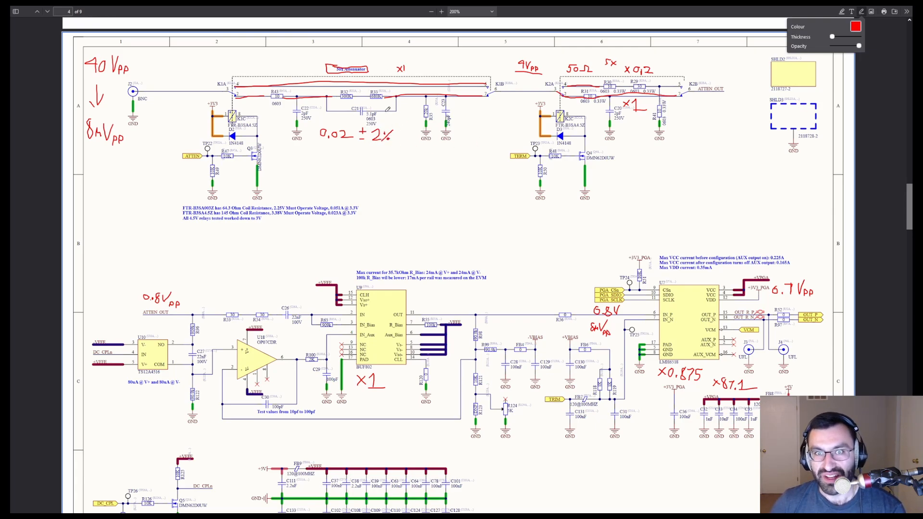
mouse_move(430, 147)
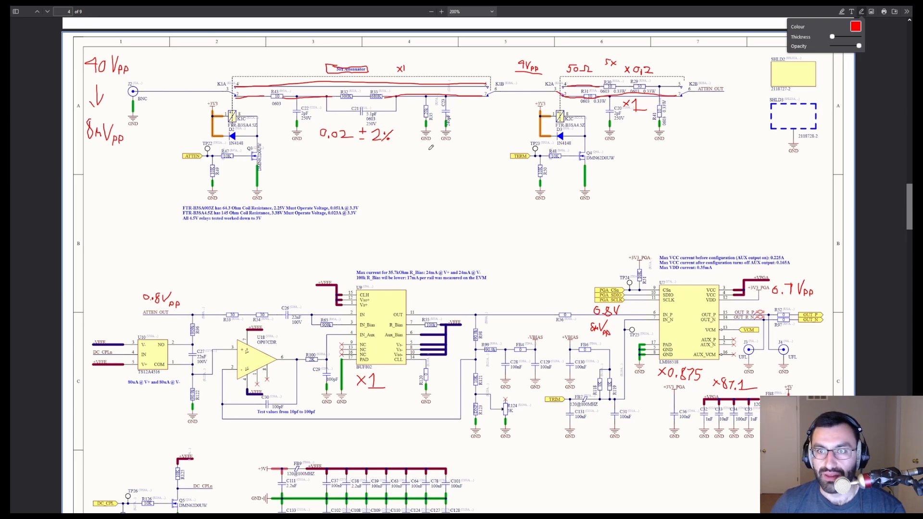
mouse_move(635, 53)
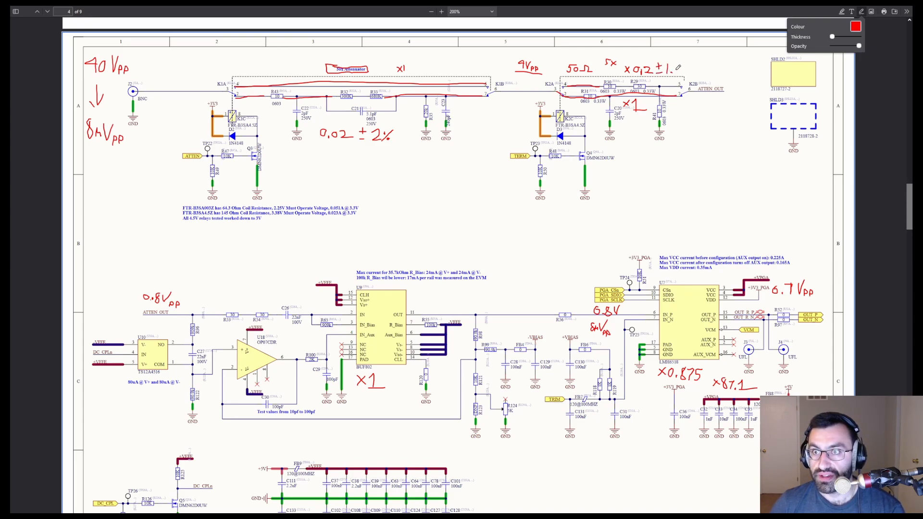
type("6%")
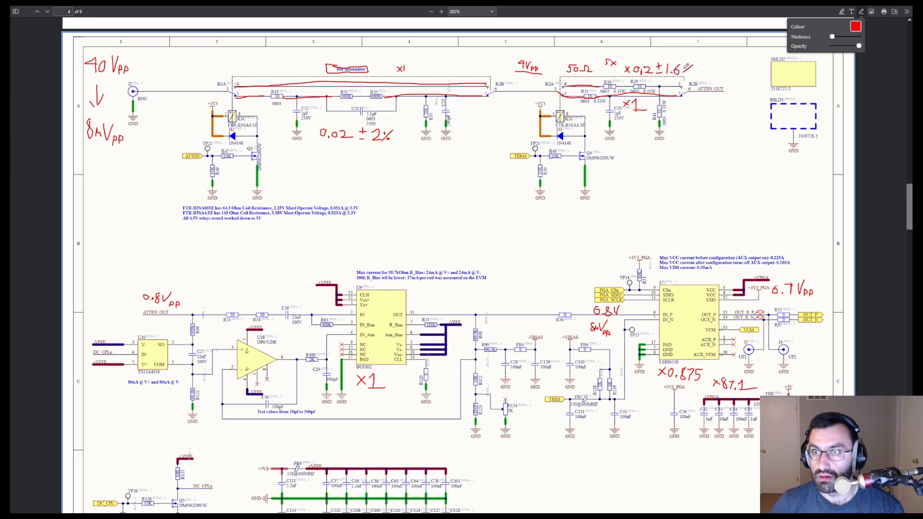
mouse_move(897, 124)
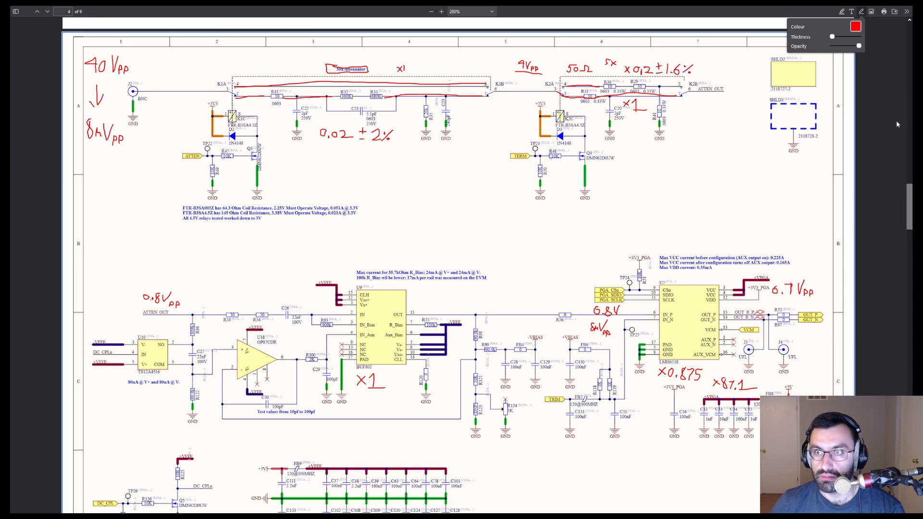
mouse_move(435, 378)
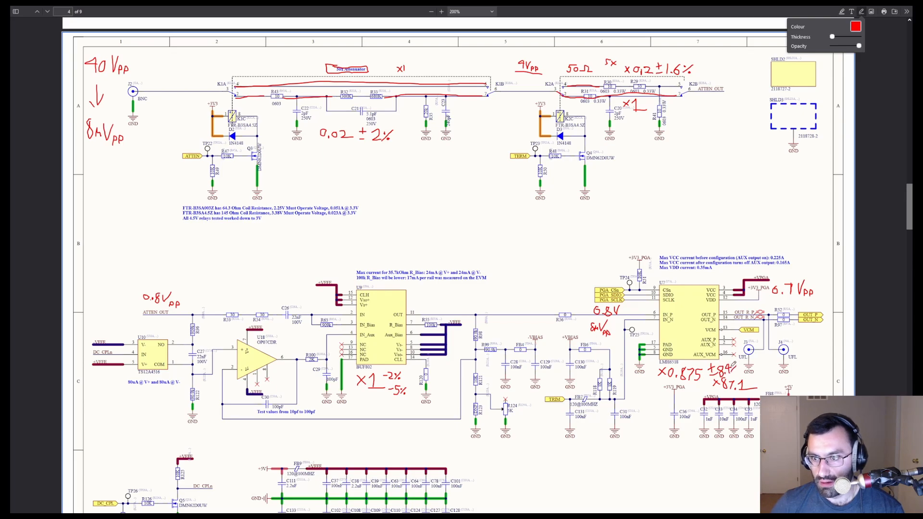
mouse_move(900, 386)
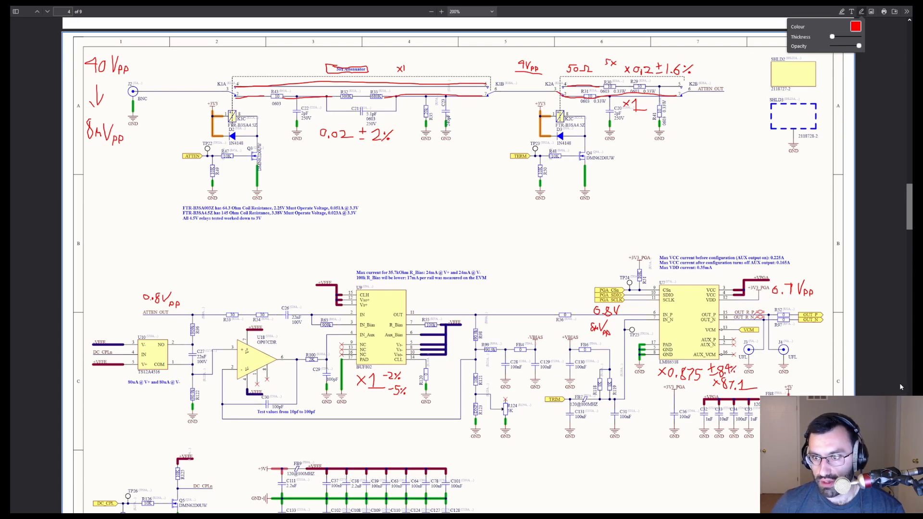
Step: Go back to the page 1 ADC schematic and annotate the HMCAD1511 input gain and range
left_click(37, 11)
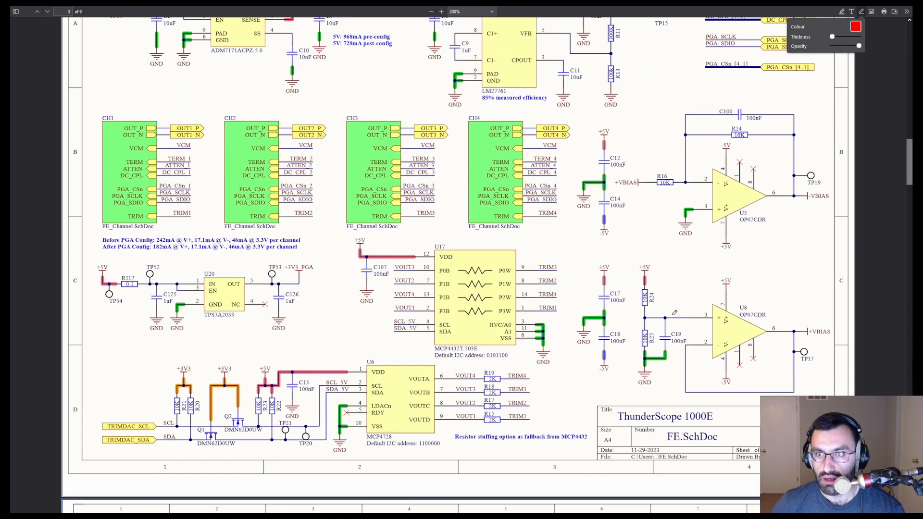
left_click(36, 11)
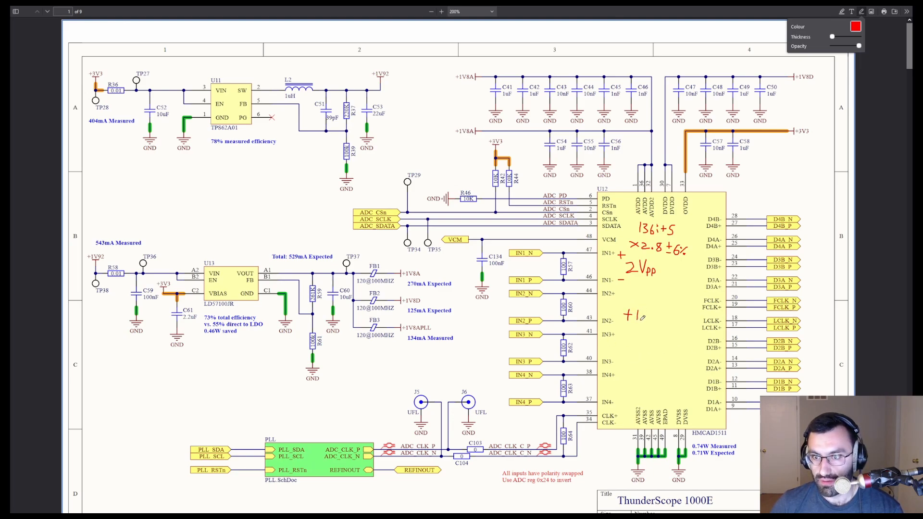
type("4.4%")
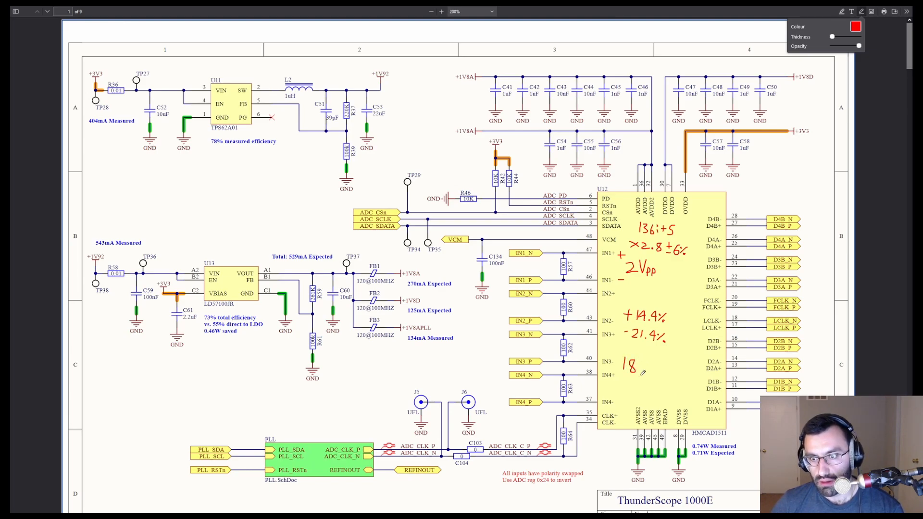
Step: Write 18.8V over 20 and a -6% note on the ADC page
type(".8")
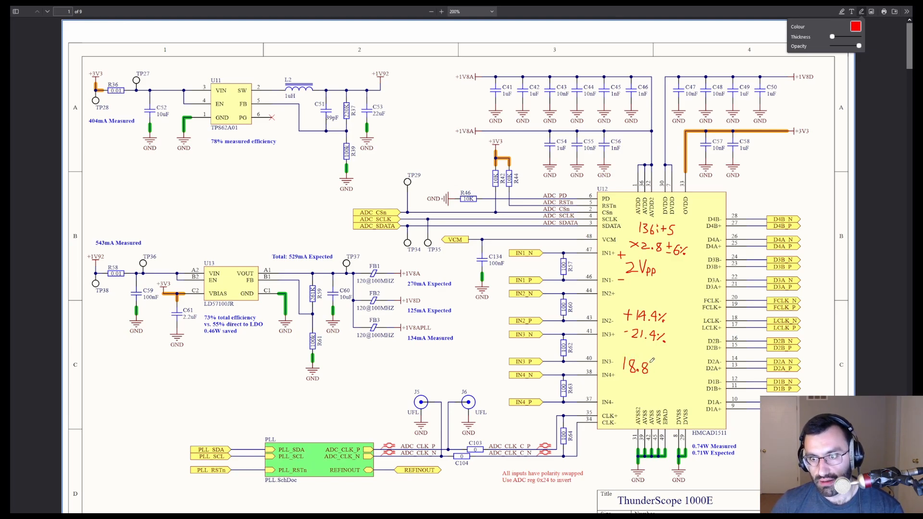
type("V -6%")
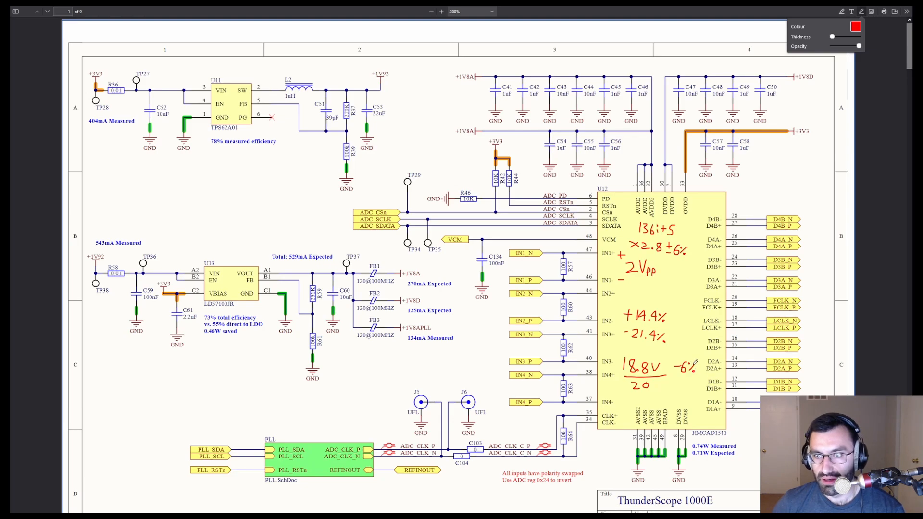
mouse_move(651, 293)
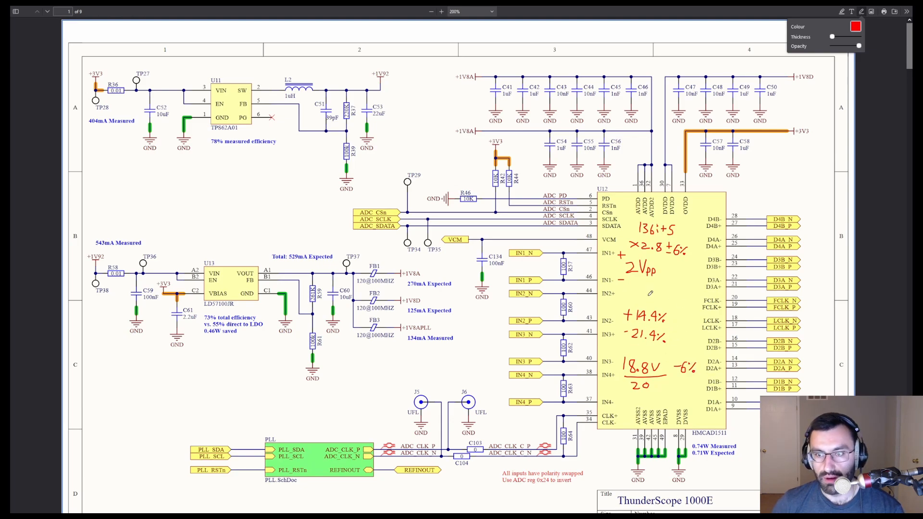